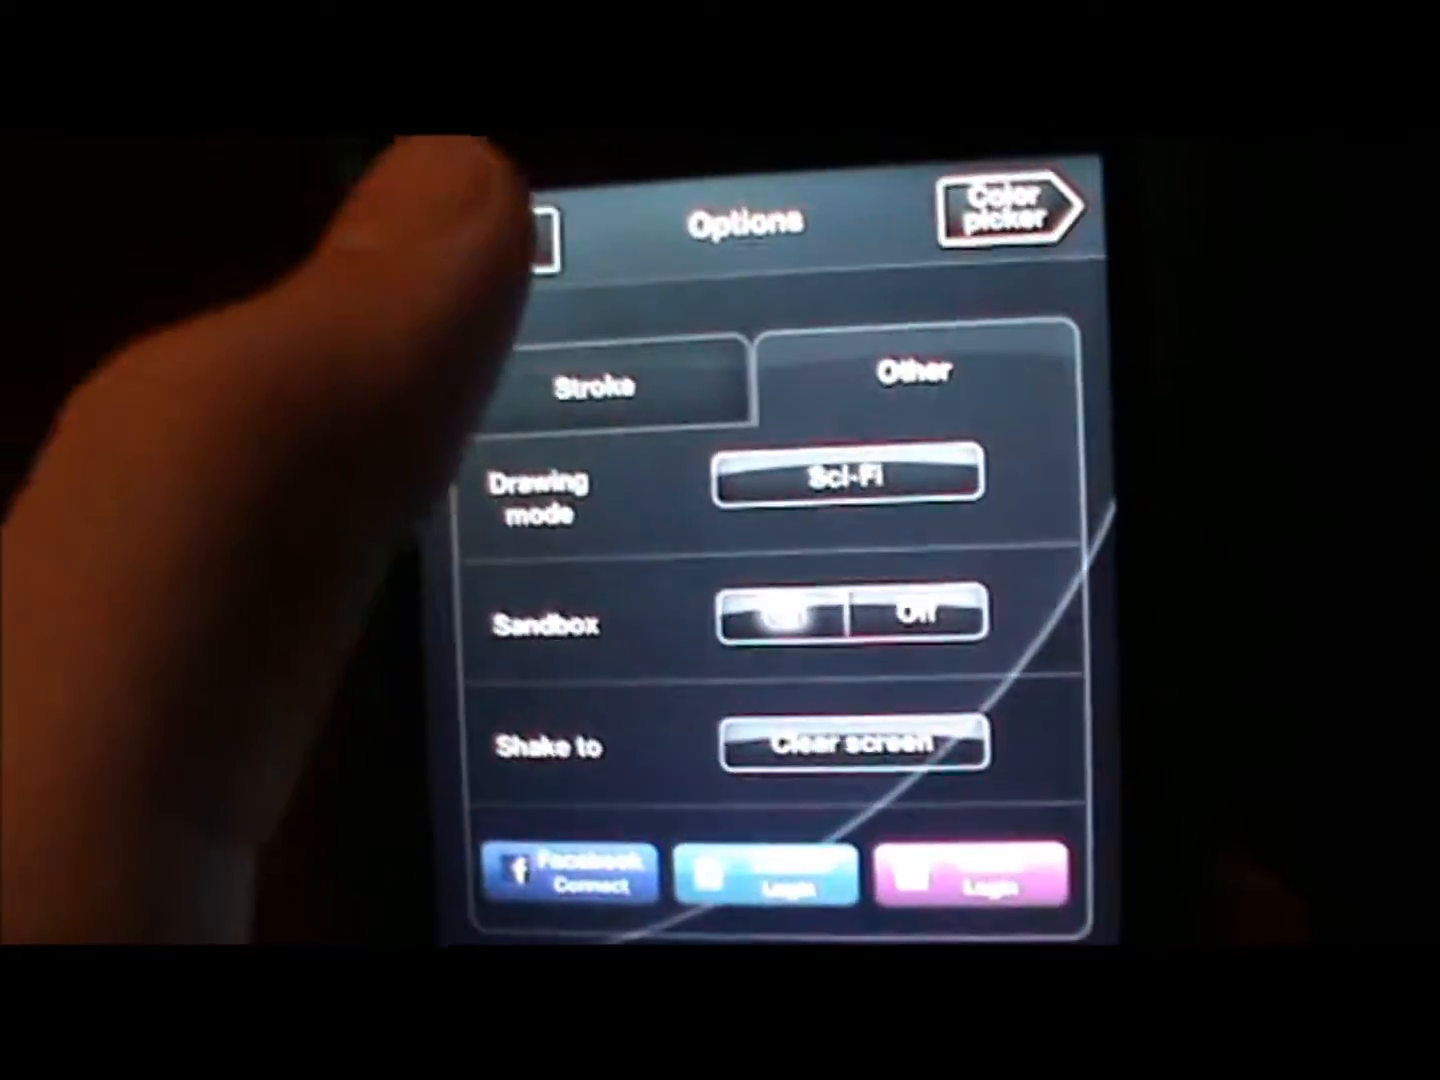
# Step: Show the Stroke settings with the Force, Cycle speed, Width and TR sliders
pyautogui.click(594, 388)
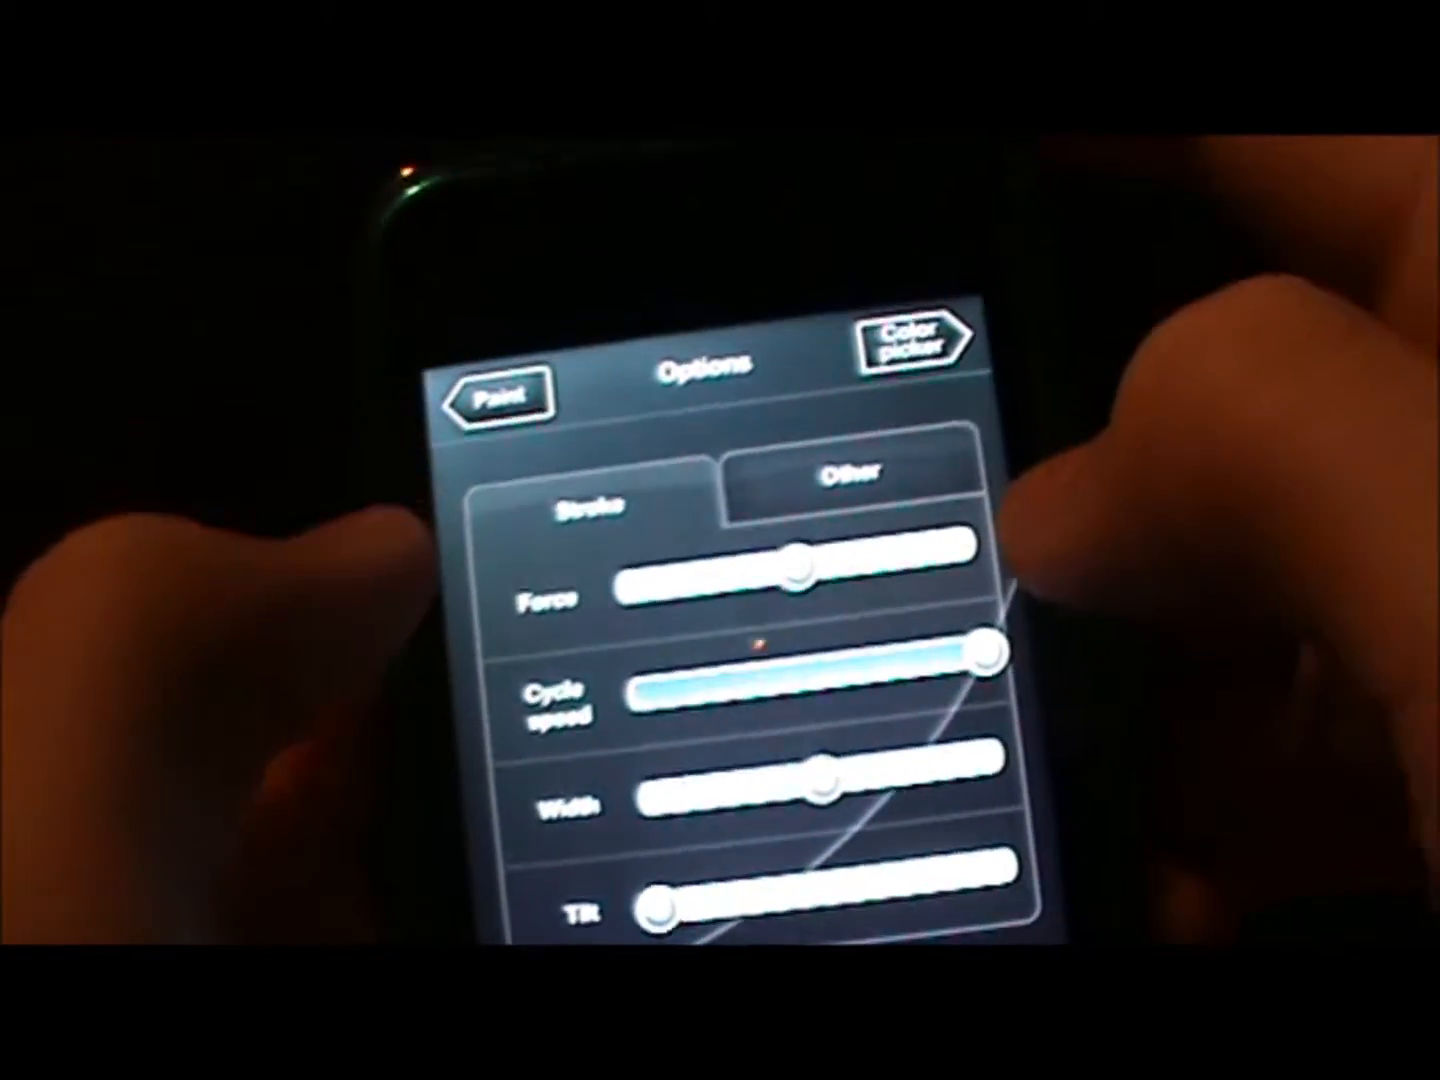